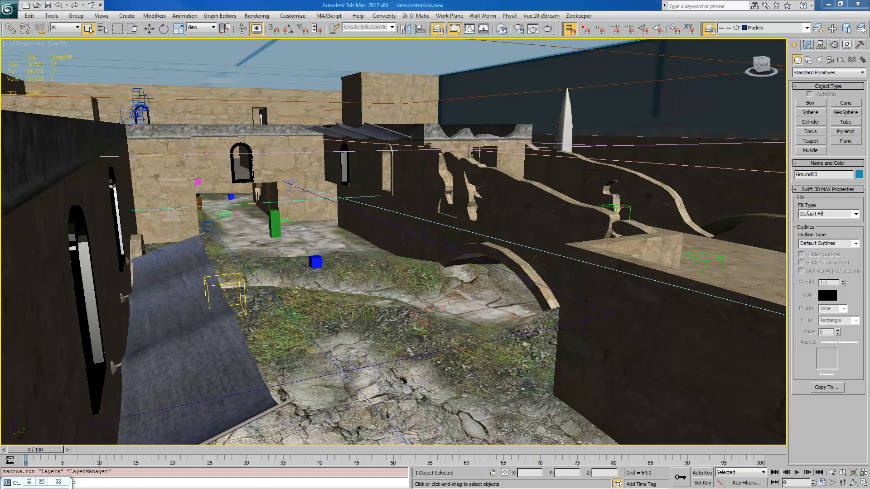
mouse_move(497, 379)
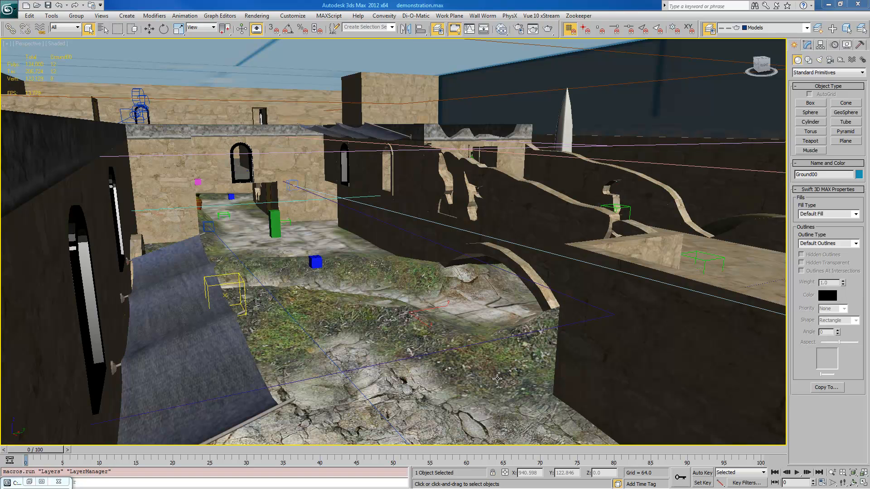
mouse_move(497, 380)
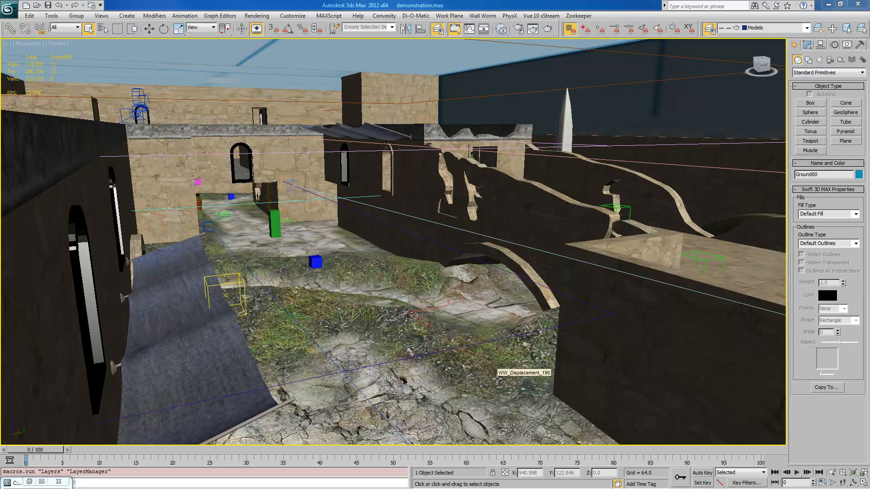
mouse_move(540, 383)
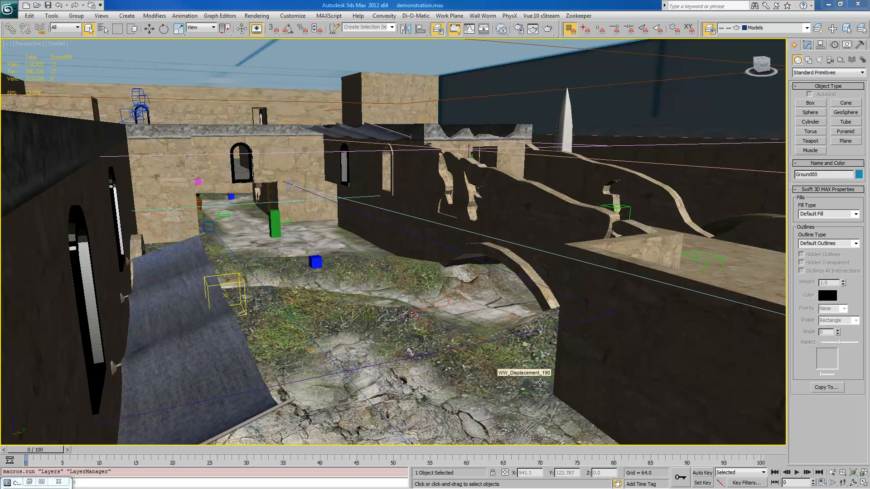
mouse_move(521, 420)
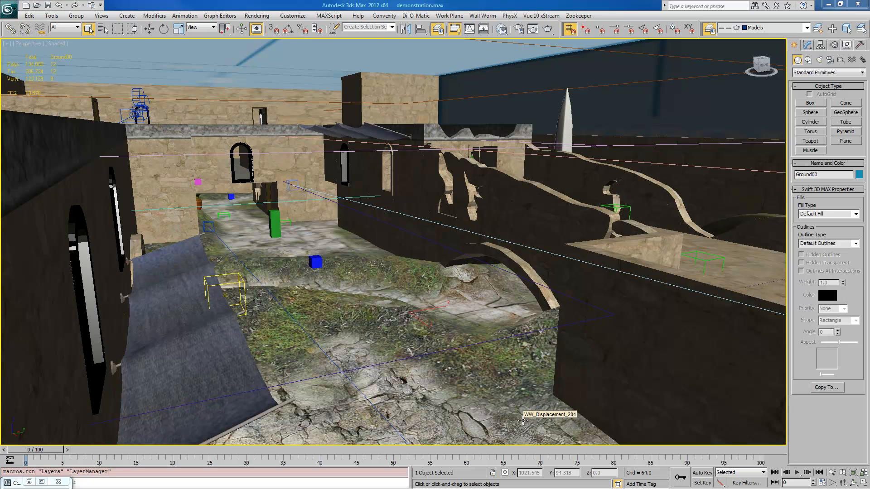
mouse_move(521, 418)
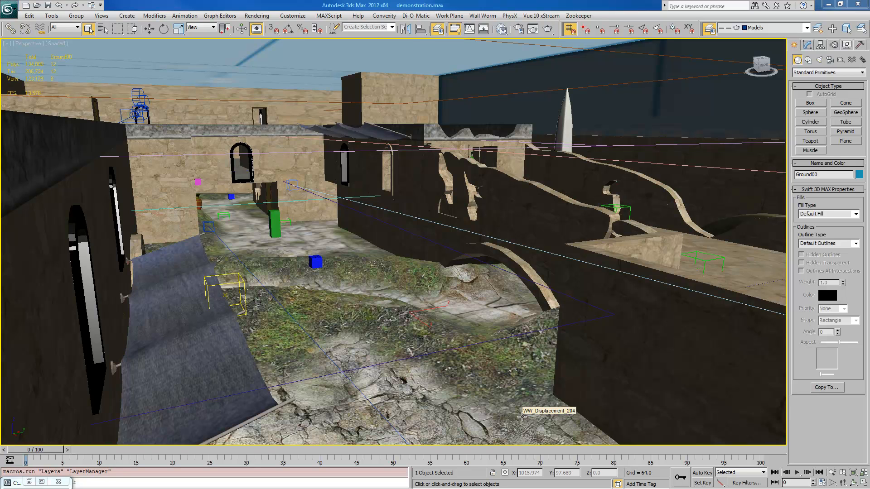
mouse_move(527, 423)
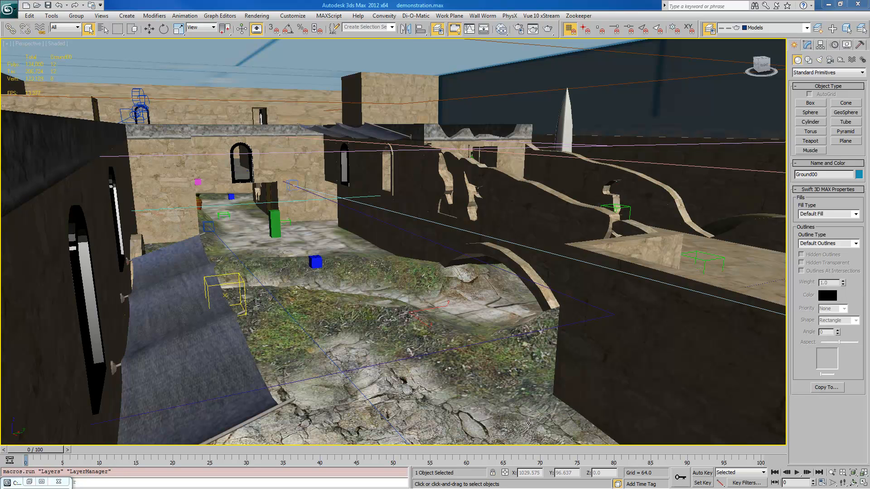
mouse_move(526, 422)
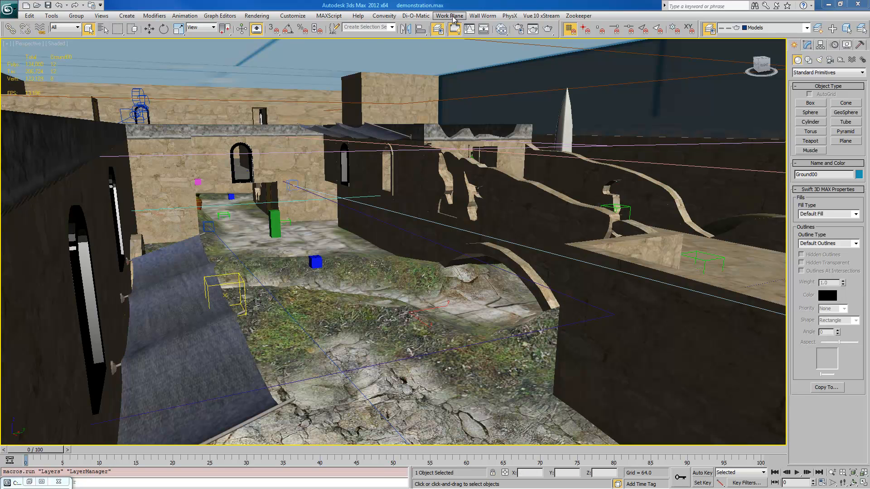
Step: Launch Wall Worm Anvil from the Wall Worm menu
left_click(482, 15)
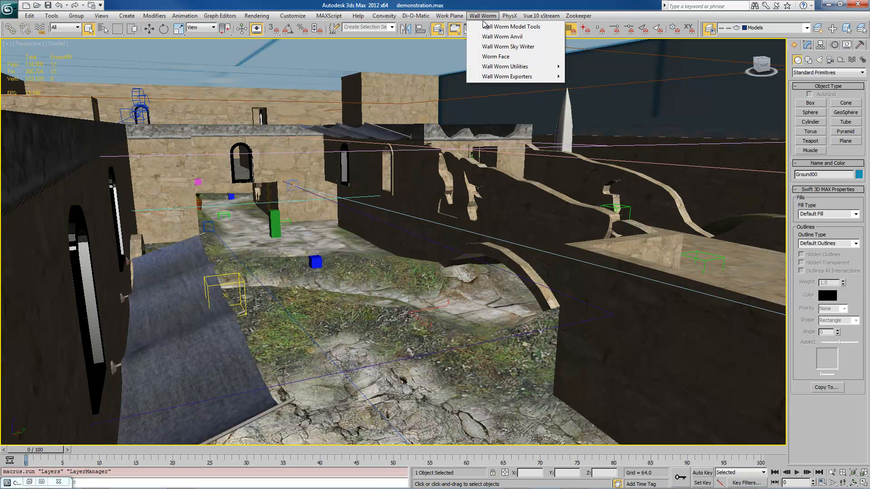
left_click(502, 36)
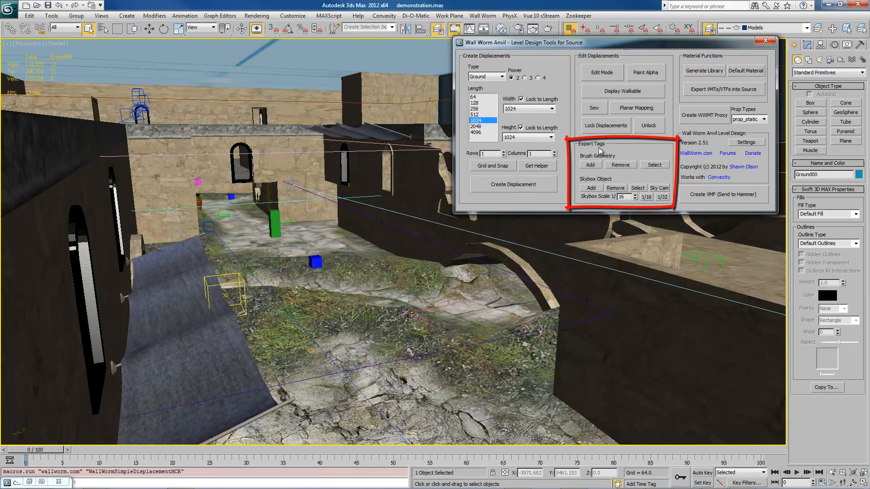
mouse_move(591, 167)
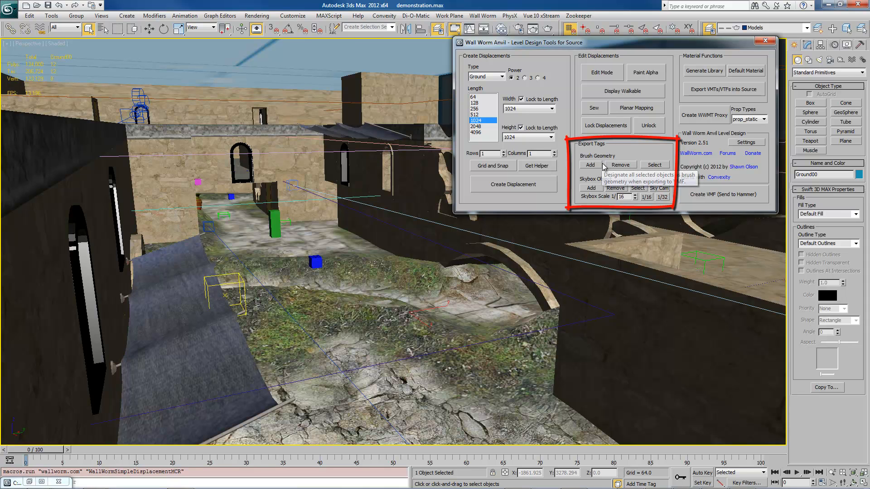
mouse_move(595, 185)
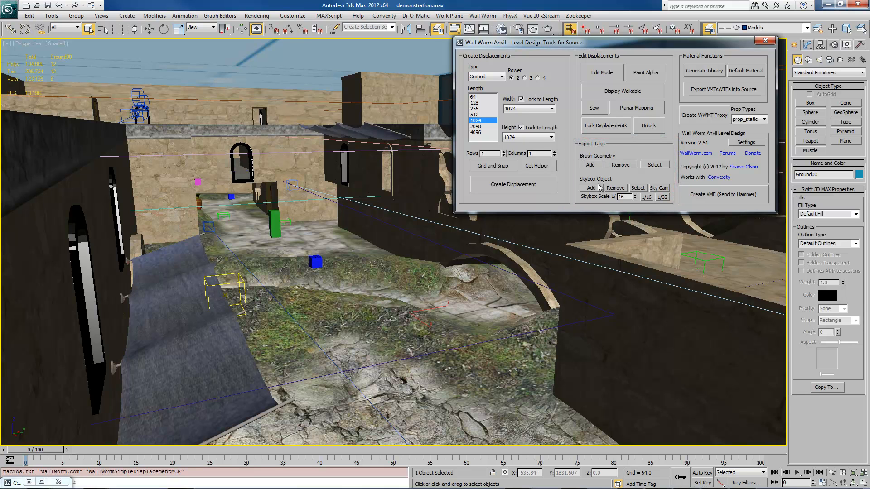
mouse_move(625, 182)
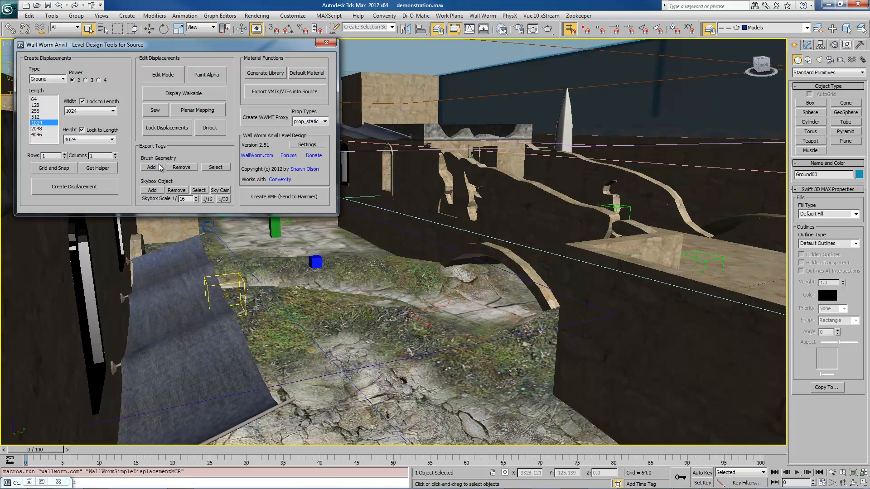
mouse_move(151, 167)
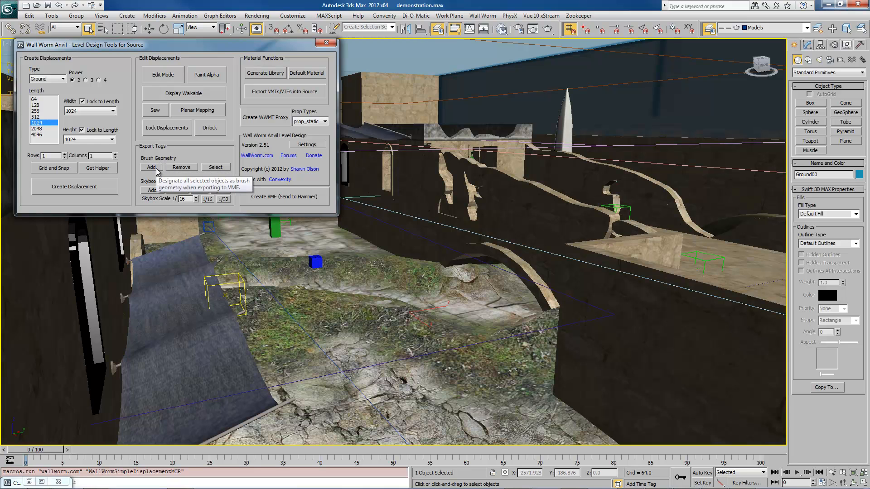
Step: Select Box007 and add two more wall pieces to the selection
left_click(618, 344)
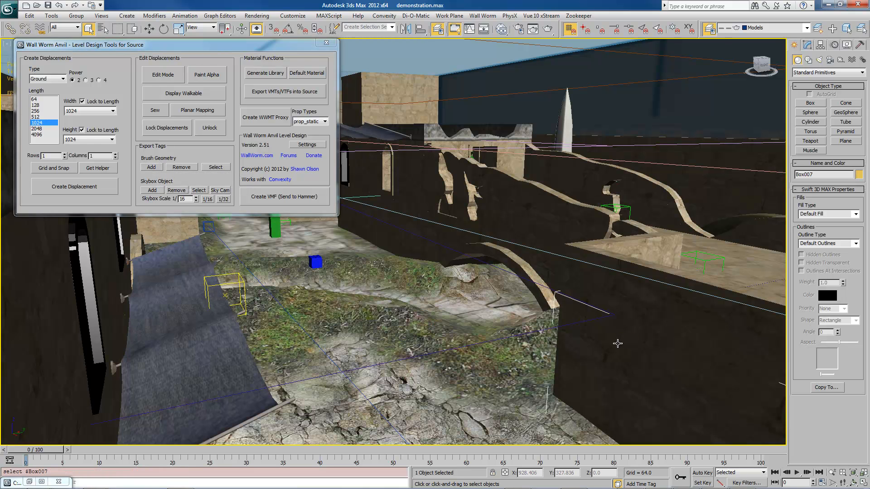
mouse_move(613, 330)
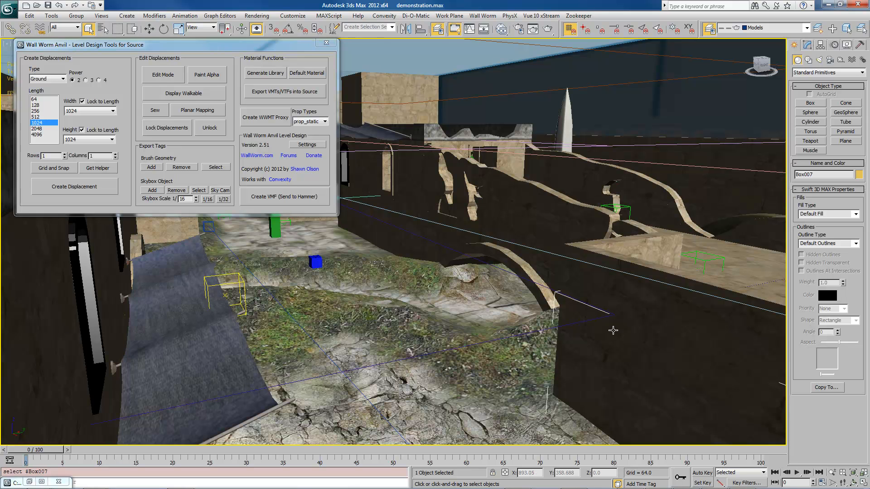
mouse_move(151, 167)
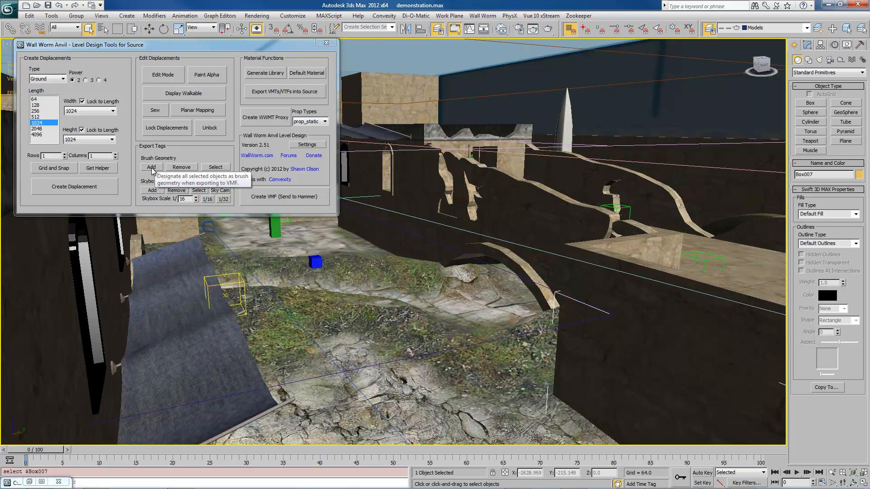
mouse_move(357, 226)
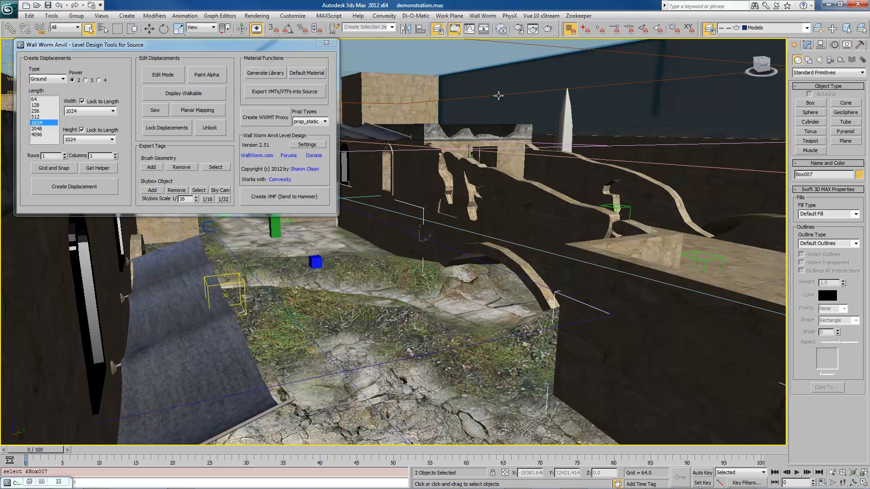
left_click(156, 169)
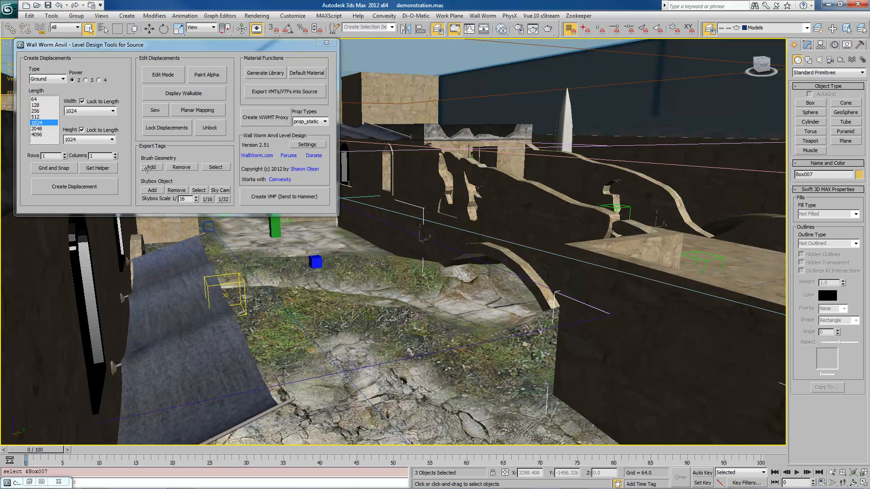
left_click(152, 189)
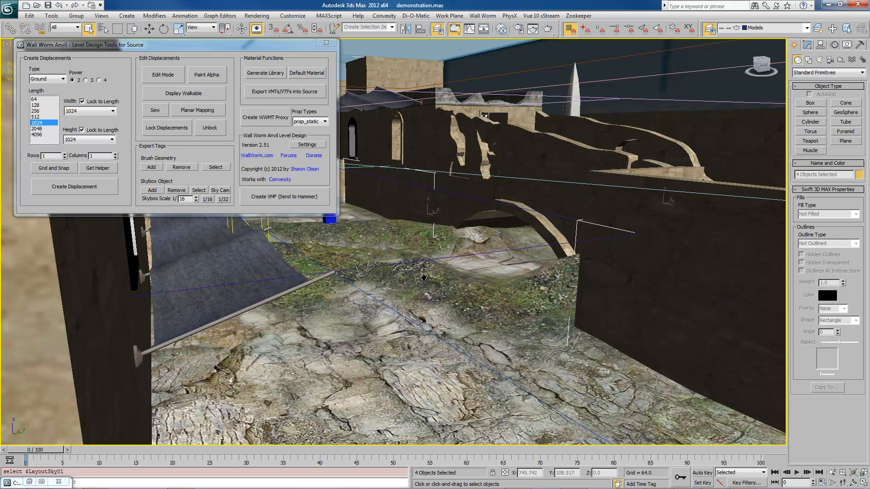
mouse_move(423, 277)
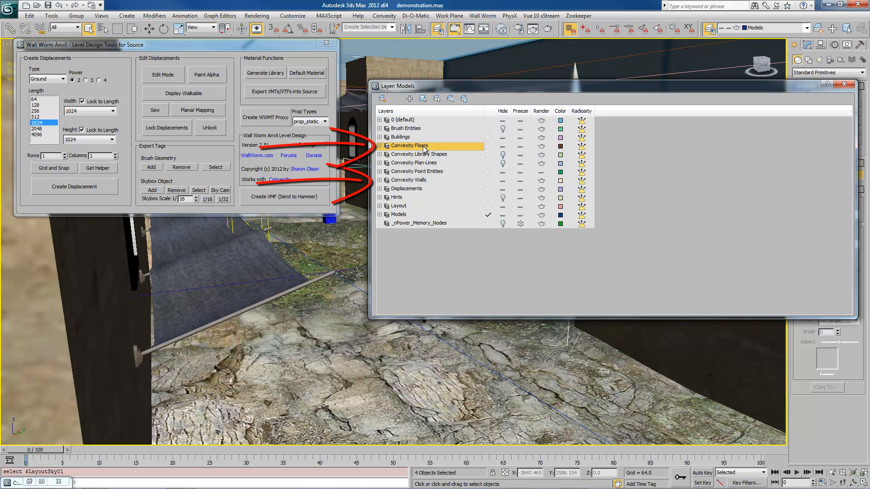
Step: Highlight the Convexity Walls and Convexity Floors layers, then close the Layer Manager
left_click(408, 180)
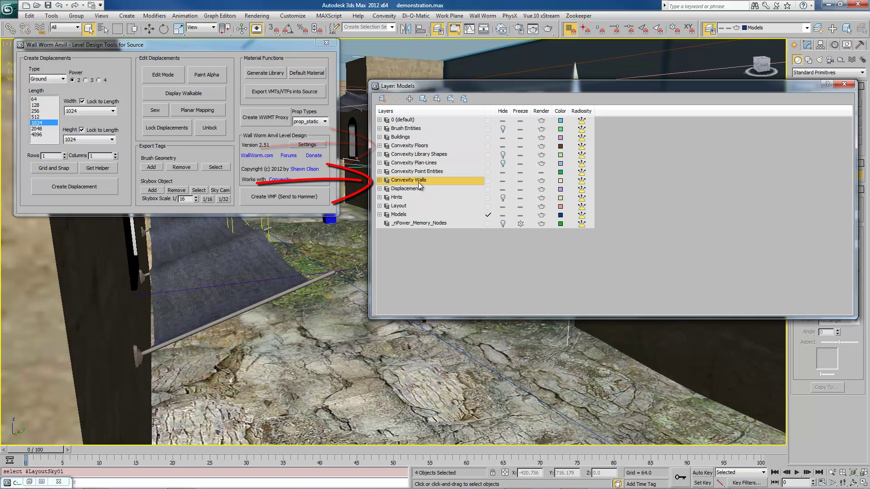
left_click(408, 146)
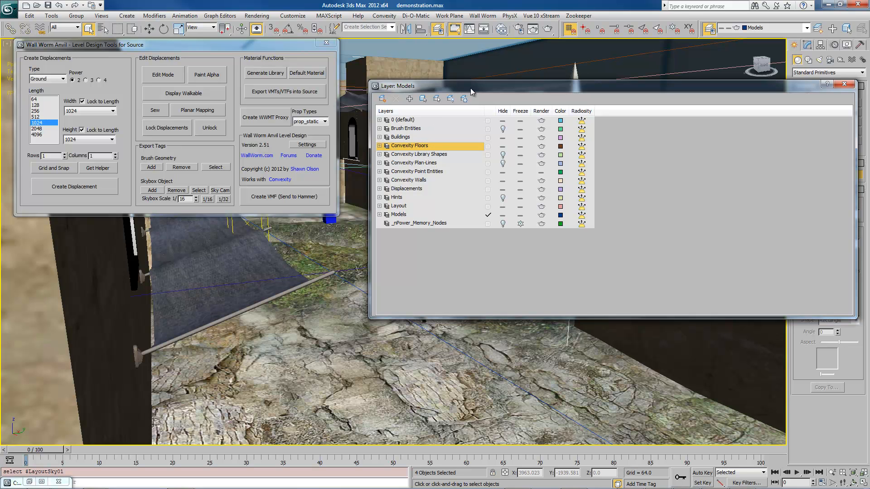
mouse_move(413, 170)
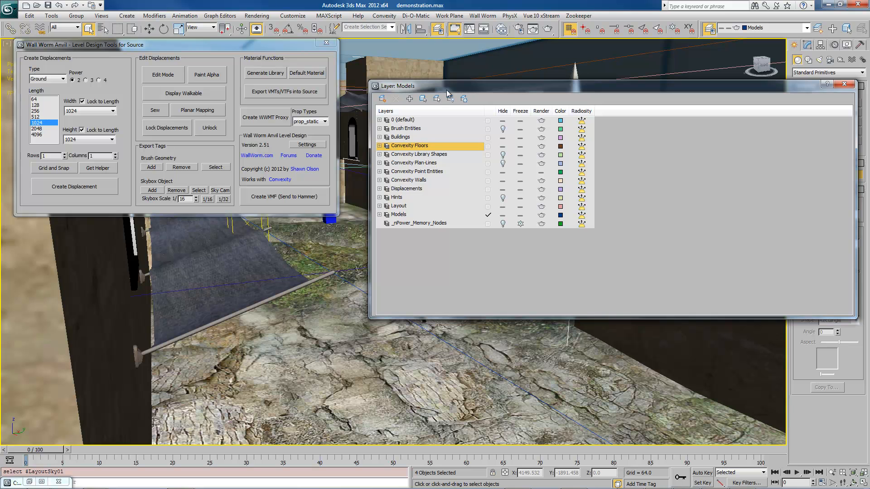
left_click(844, 85)
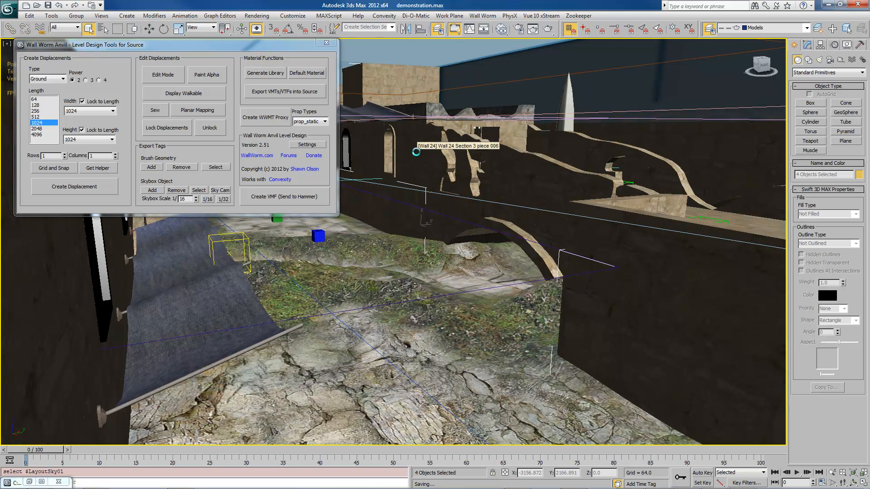
mouse_move(608, 303)
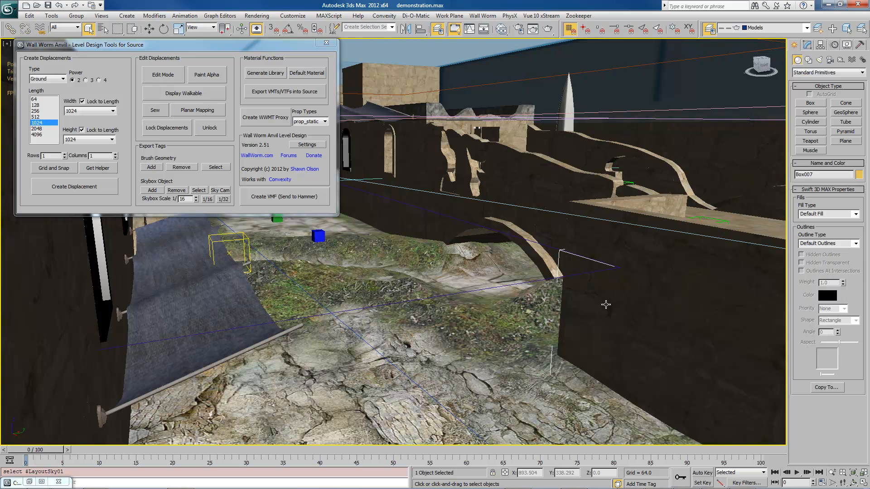
mouse_move(182, 167)
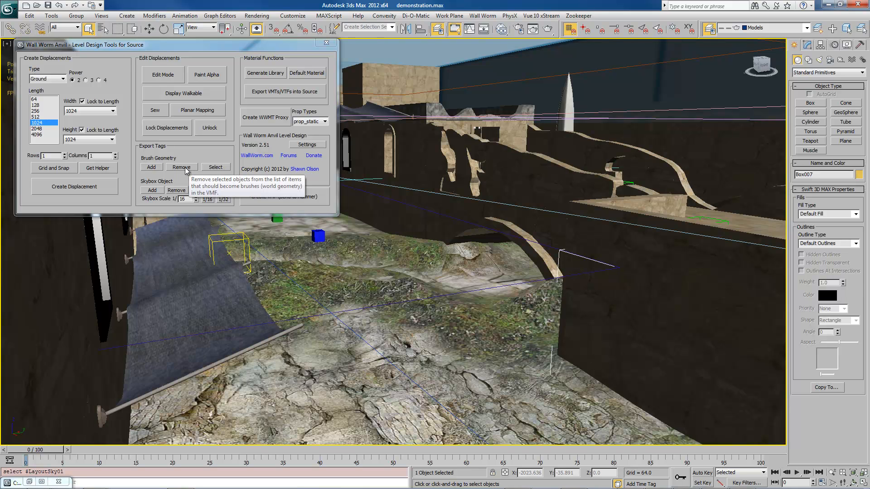
mouse_move(267, 186)
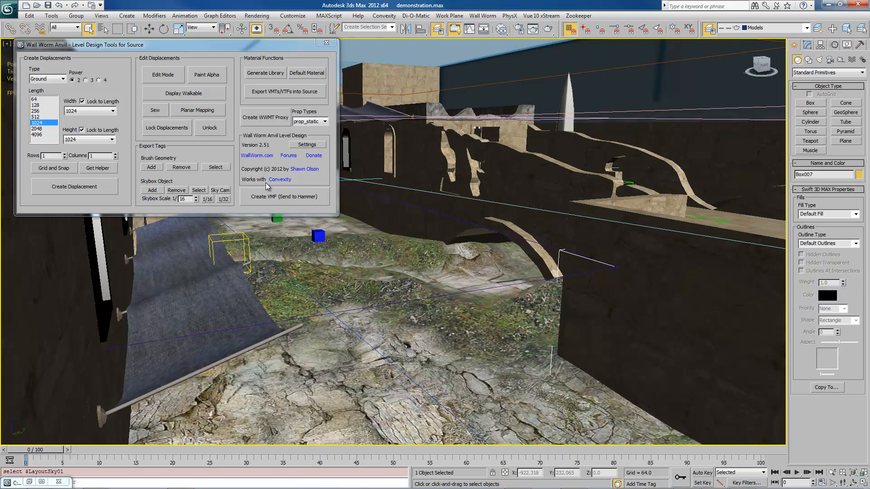
mouse_move(397, 218)
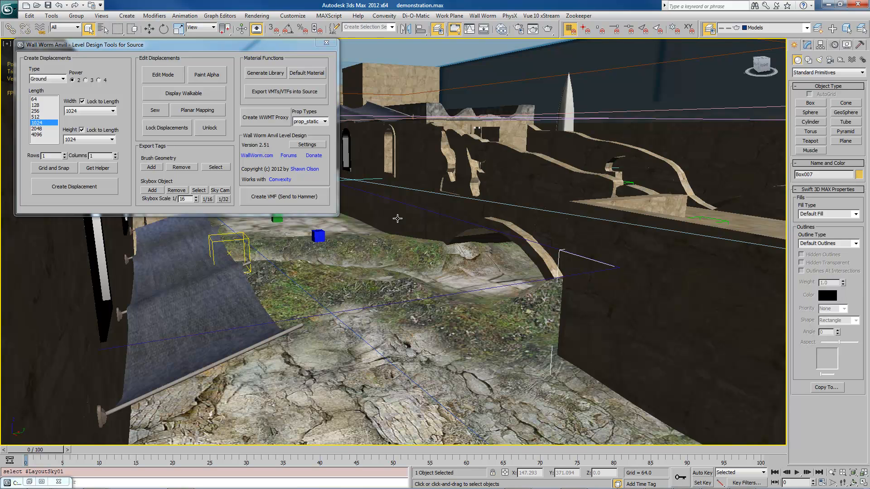
mouse_move(398, 218)
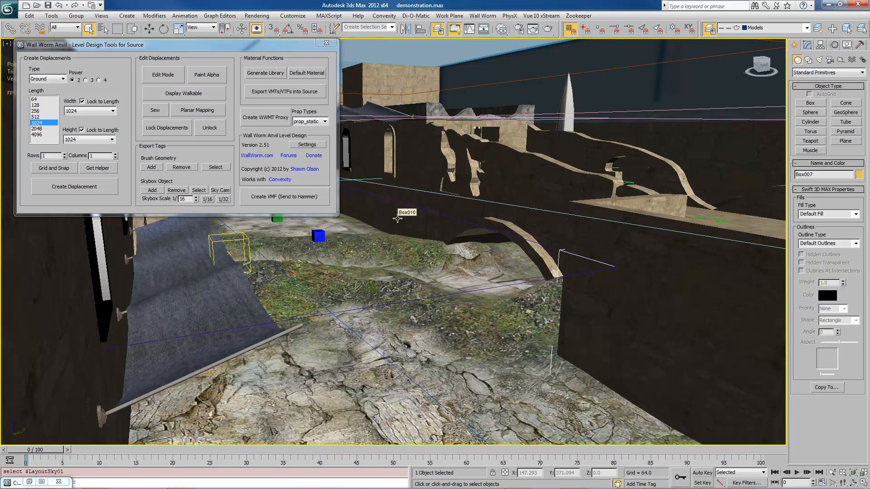
mouse_move(211, 297)
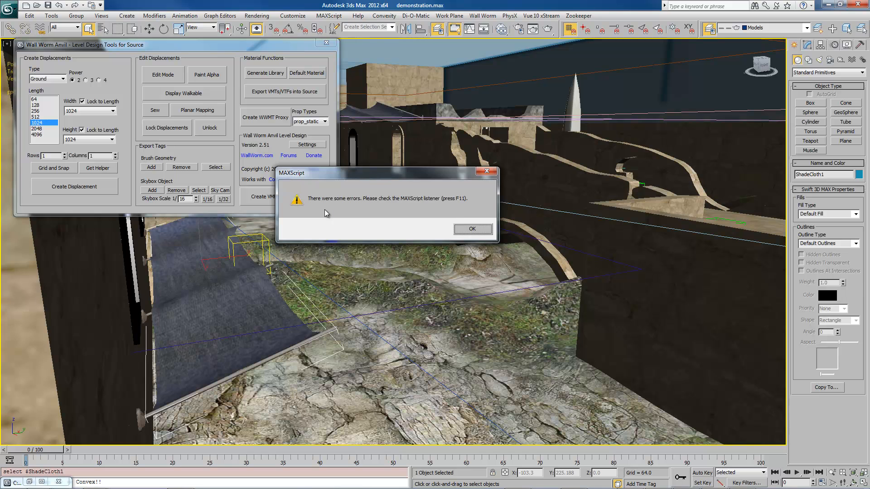
mouse_move(455, 207)
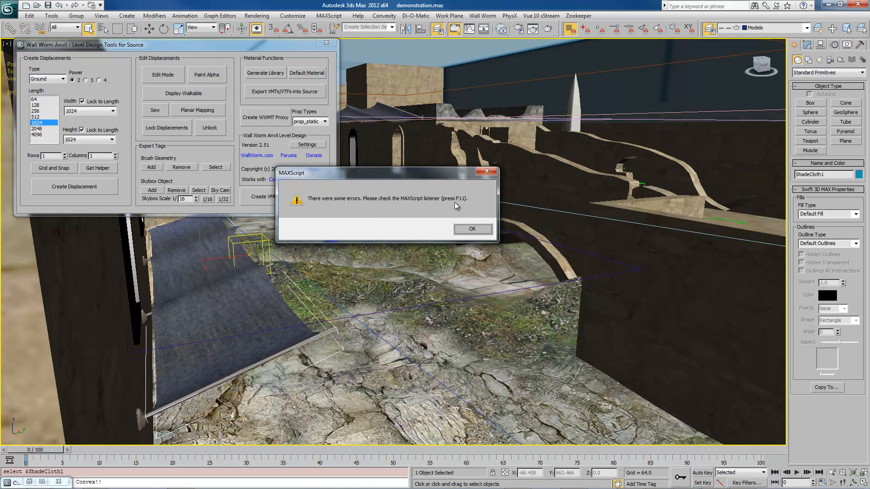
mouse_move(757, 191)
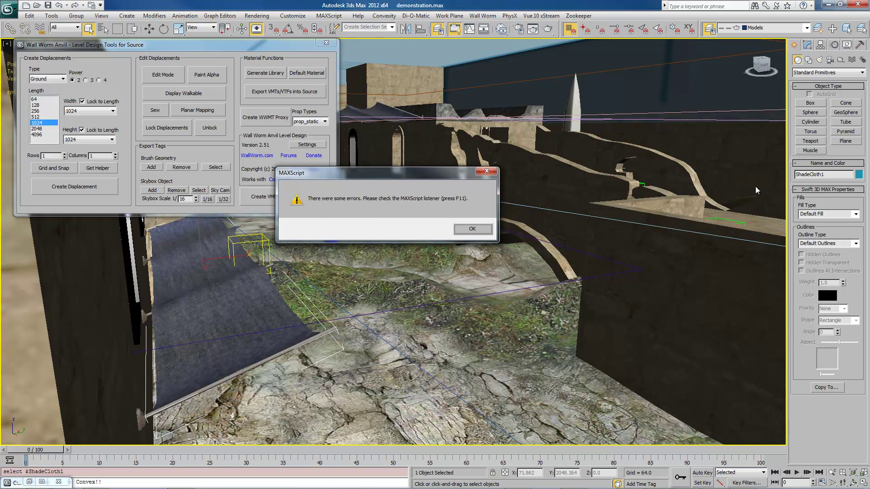
Step: Dismiss the MAXScript error and read the ShadeCloth1 non-convex message in the Listener
left_click(471, 229)
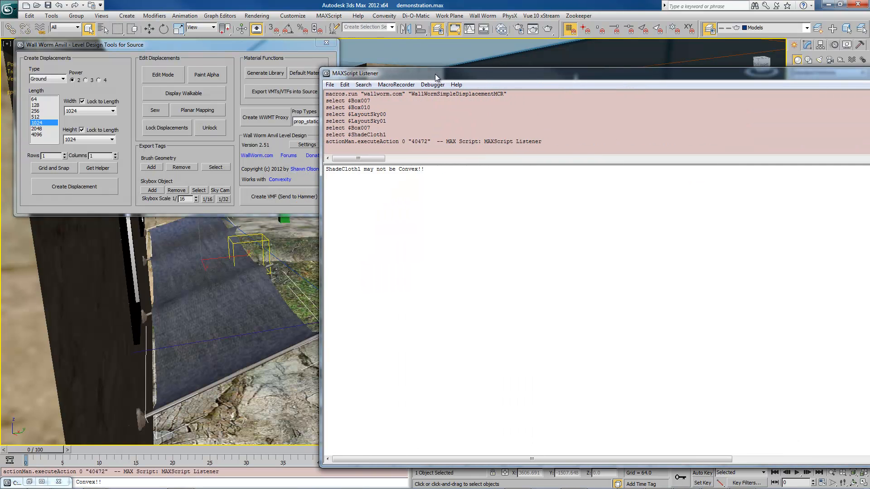
left_click(360, 170)
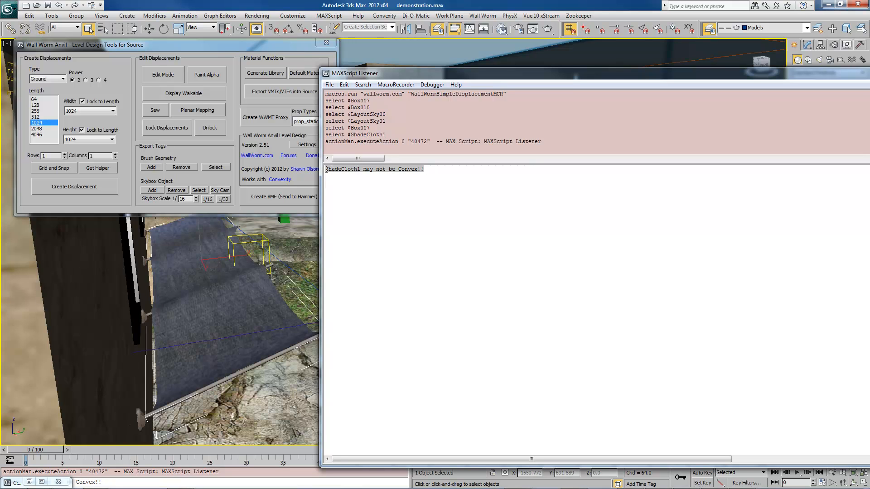
mouse_move(234, 301)
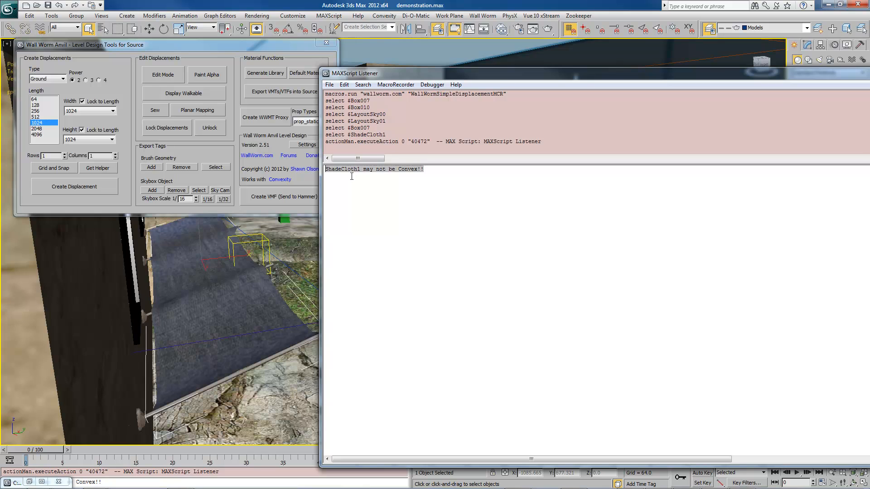
mouse_move(375, 175)
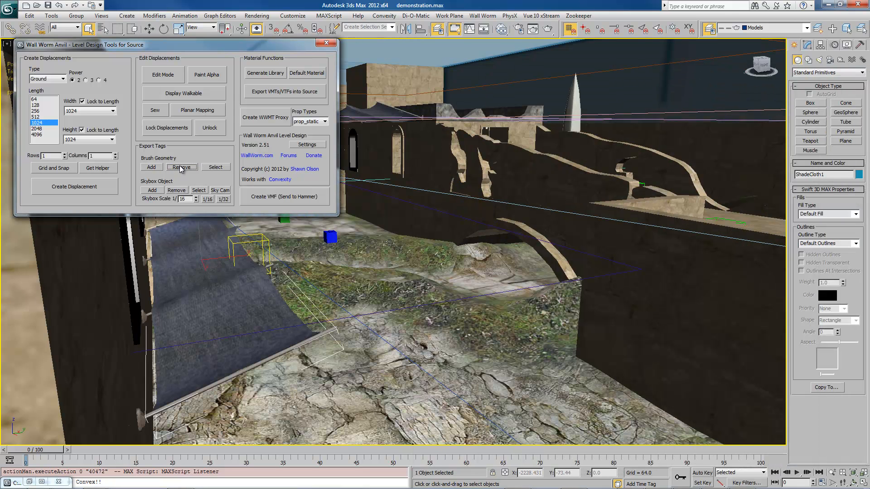
Step: Remove ShadeCloth1 from Brush Geometry in Wall Worm Anvil
left_click(181, 167)
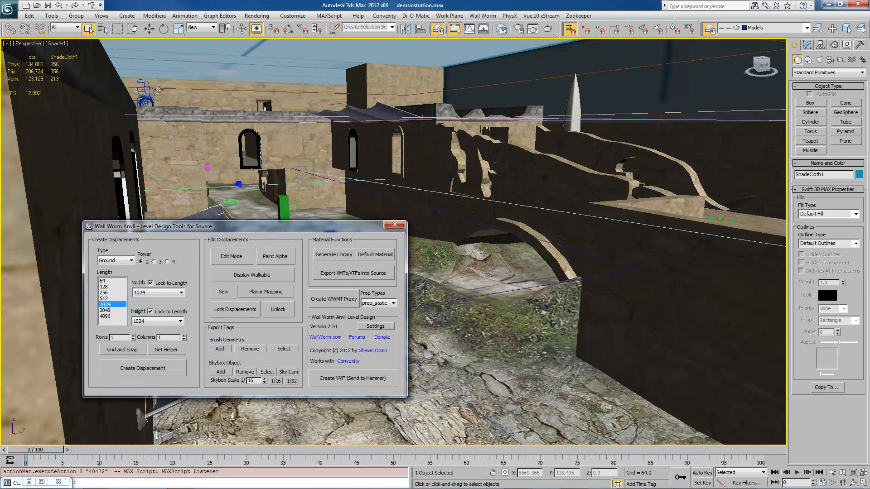
mouse_move(160, 90)
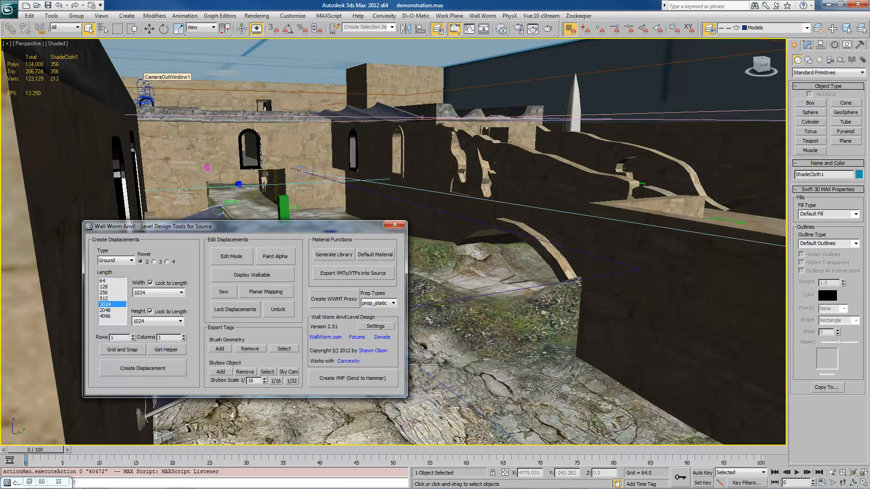
mouse_move(368, 106)
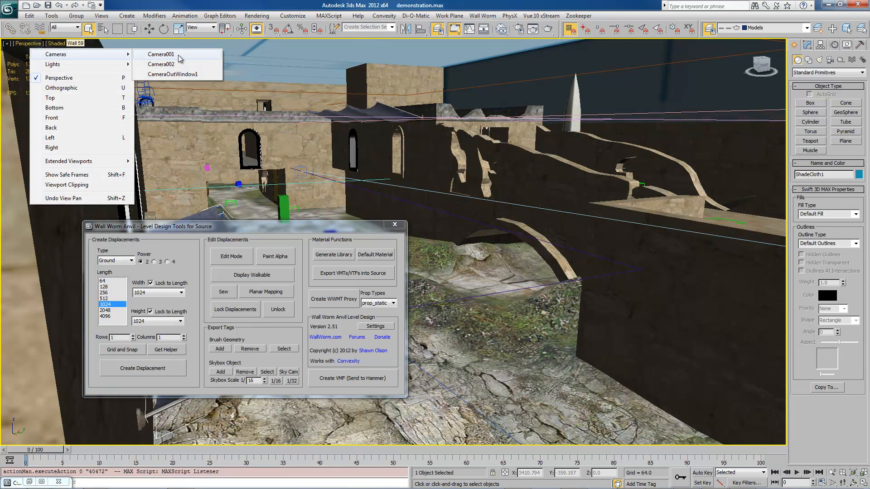
Step: Switch the viewport to Camera001, then to Camera002 down the stone alley
left_click(160, 54)
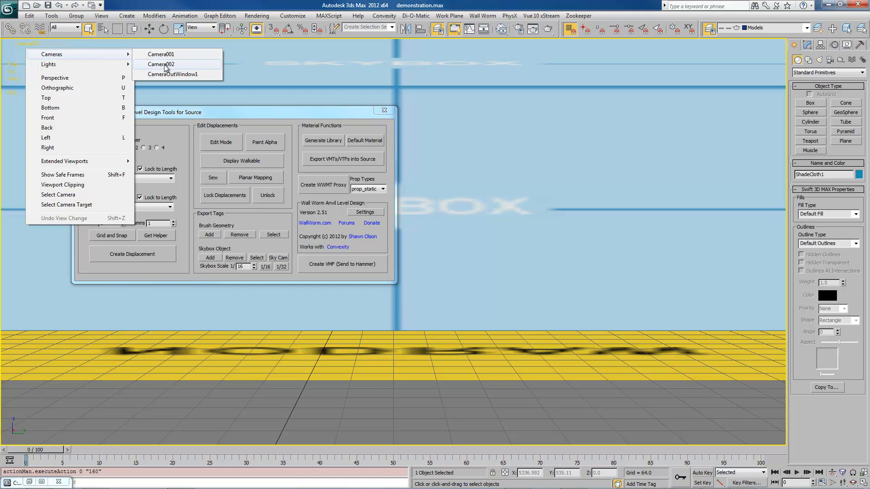
left_click(161, 64)
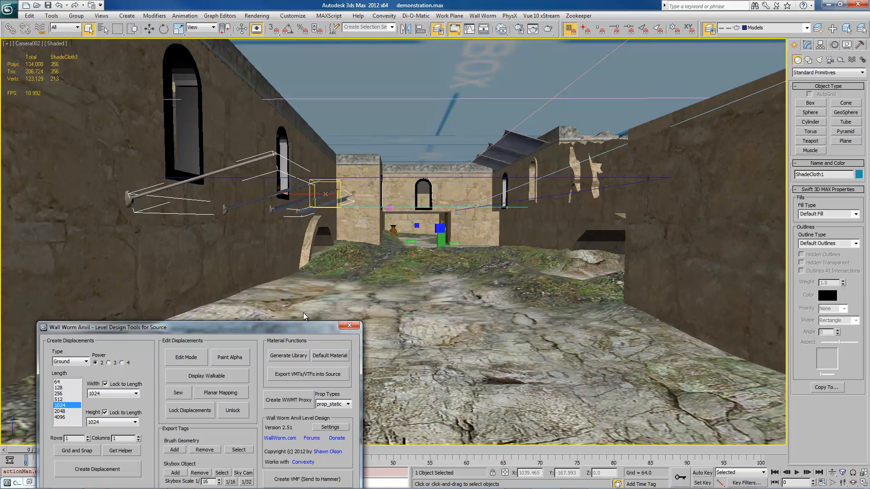
mouse_move(305, 327)
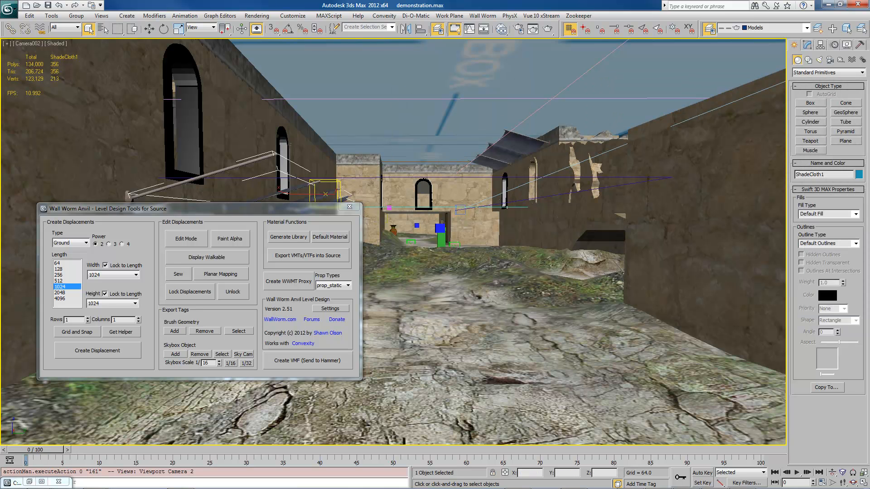
left_click(306, 361)
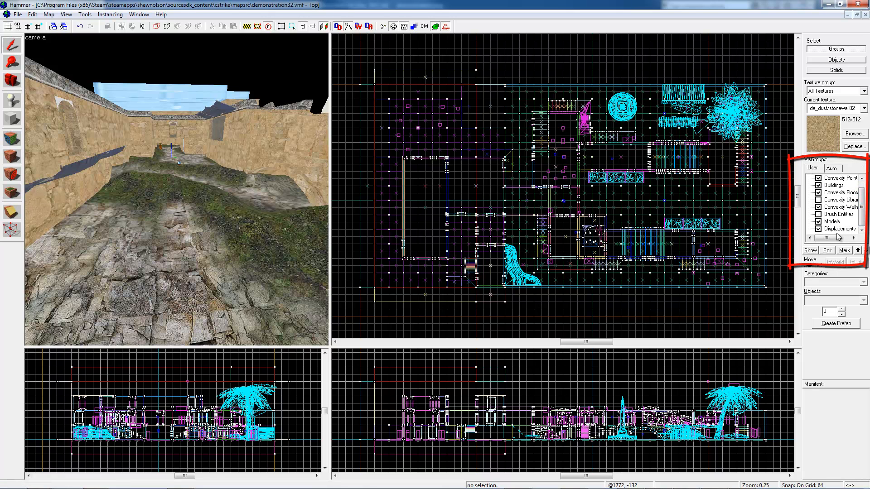
Step: Toggle Hammer's VisGroups between Auto and User, then cancel func_buyzone Object Properties
left_click(832, 169)
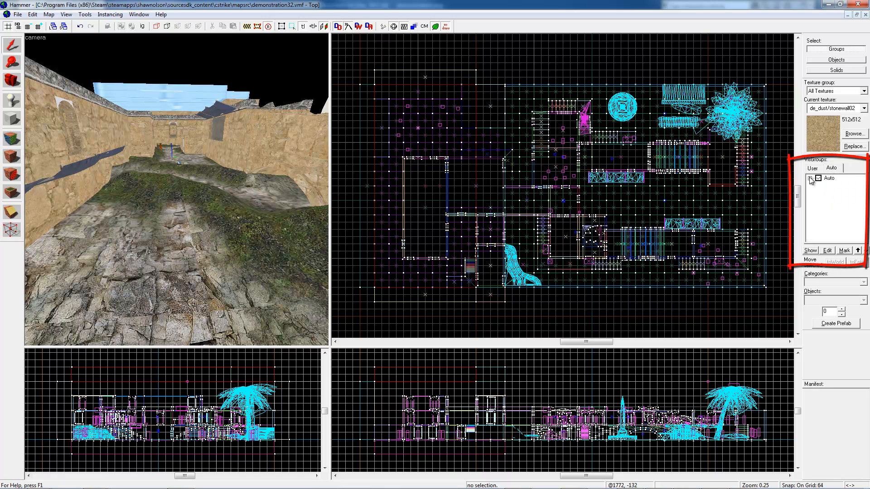
left_click(811, 178)
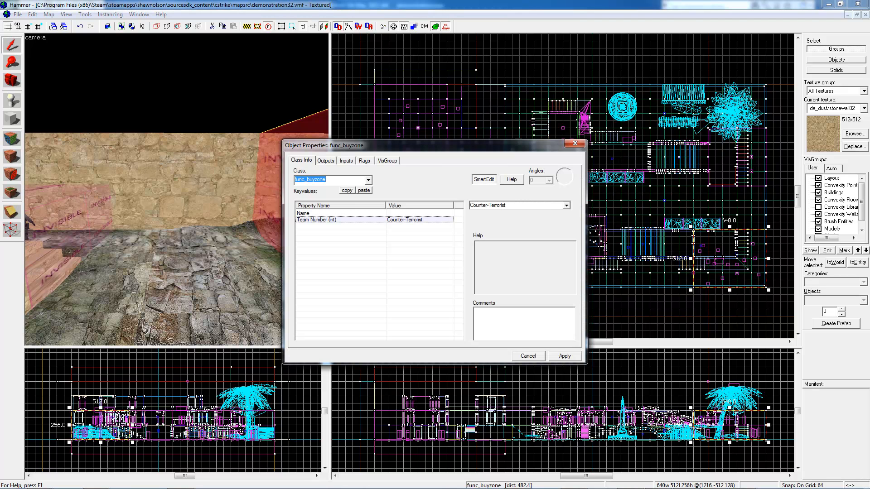
left_click(527, 356)
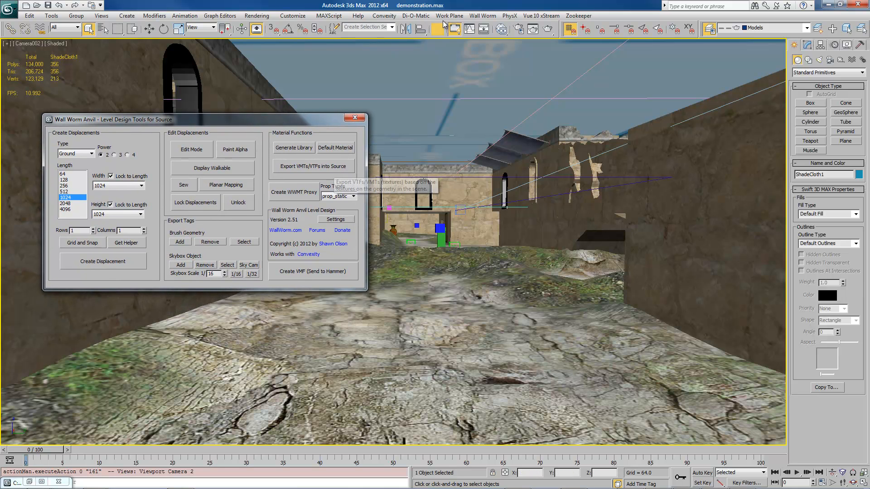
Step: Open Create VMF (Send to Hammer) from Wall Worm Anvil, close it, and reopen it
left_click(482, 15)
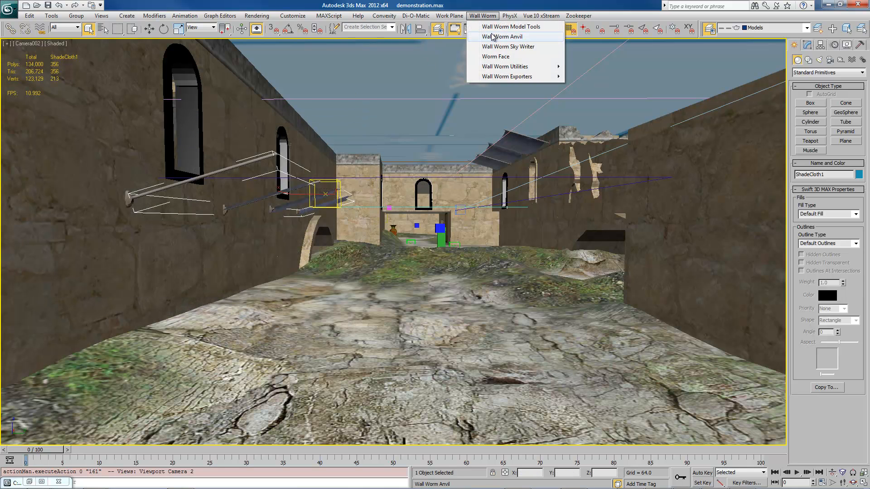
left_click(504, 37)
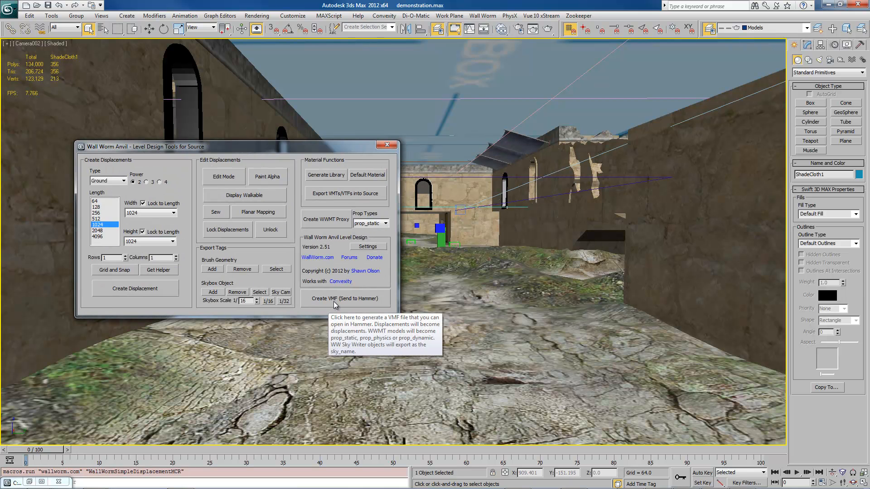
left_click(344, 299)
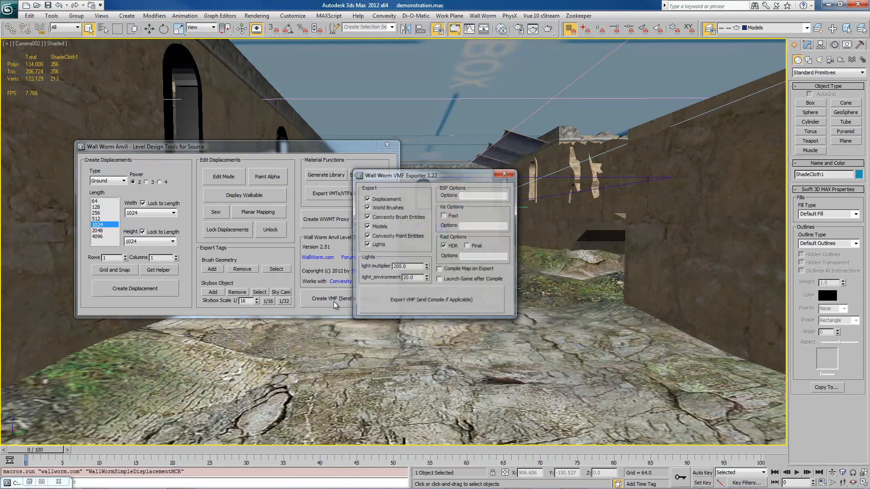
left_click(480, 15)
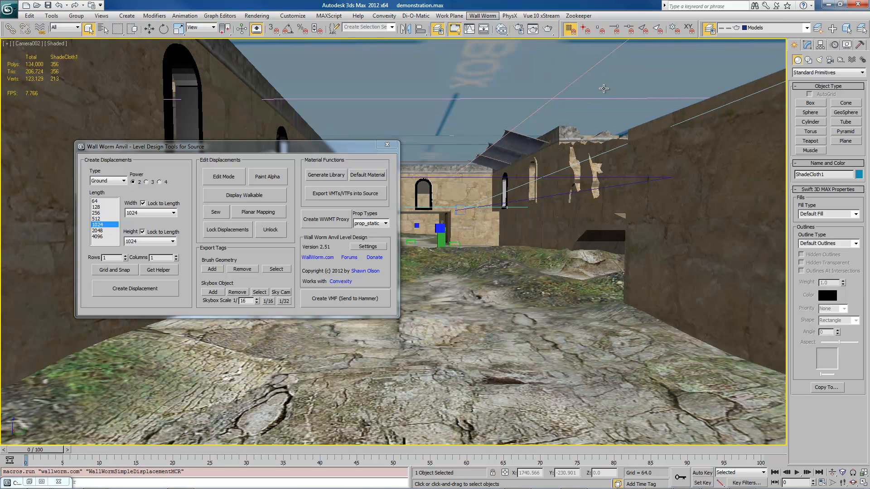
left_click(345, 299)
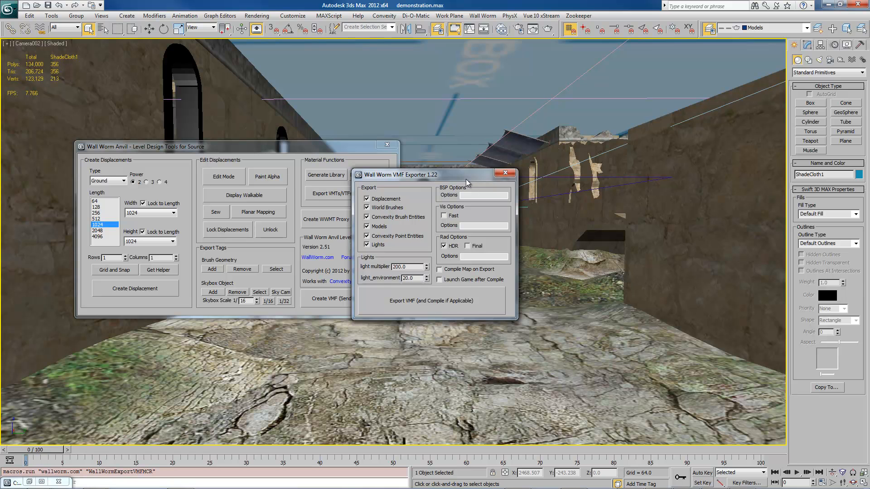
Step: Drag the VMF Exporter window to the right of the Anvil panel
left_click_drag(444, 175, 272, 149)
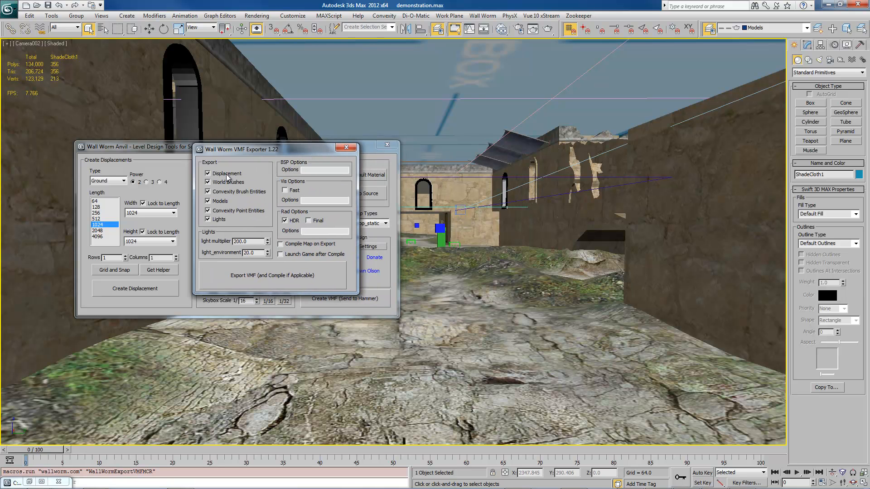
mouse_move(226, 177)
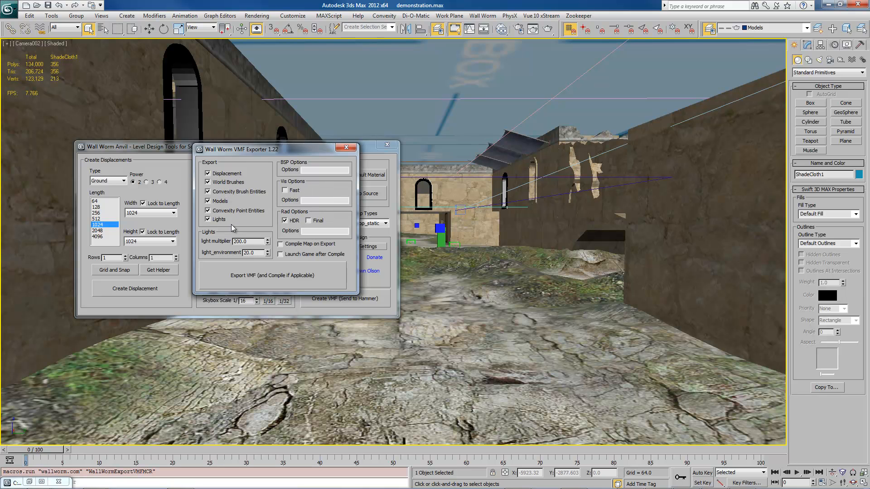
mouse_move(352, 259)
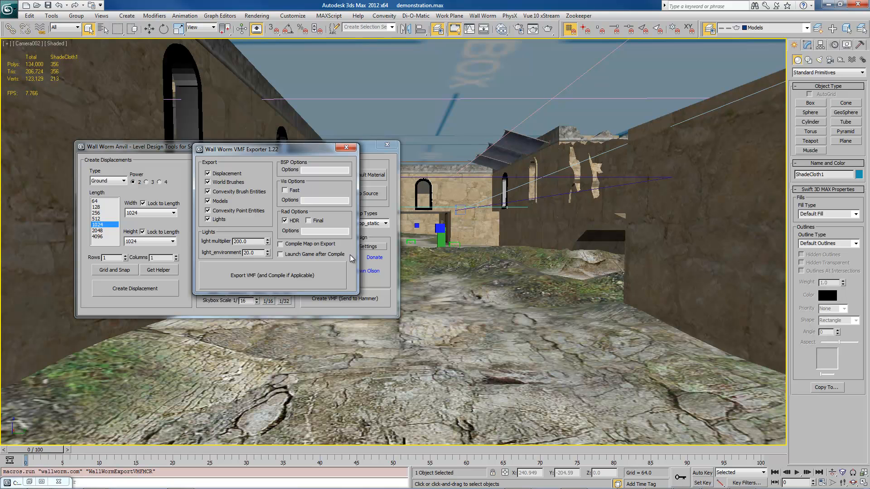
mouse_move(334, 218)
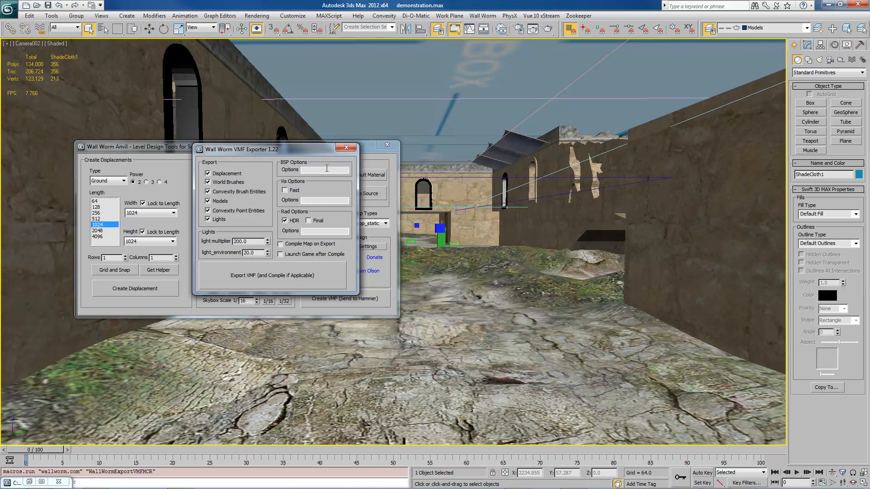
mouse_move(334, 242)
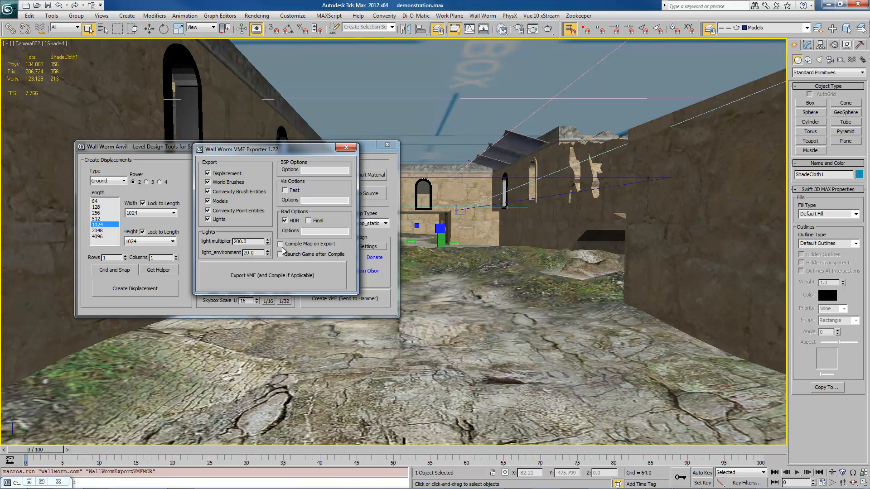
mouse_move(283, 249)
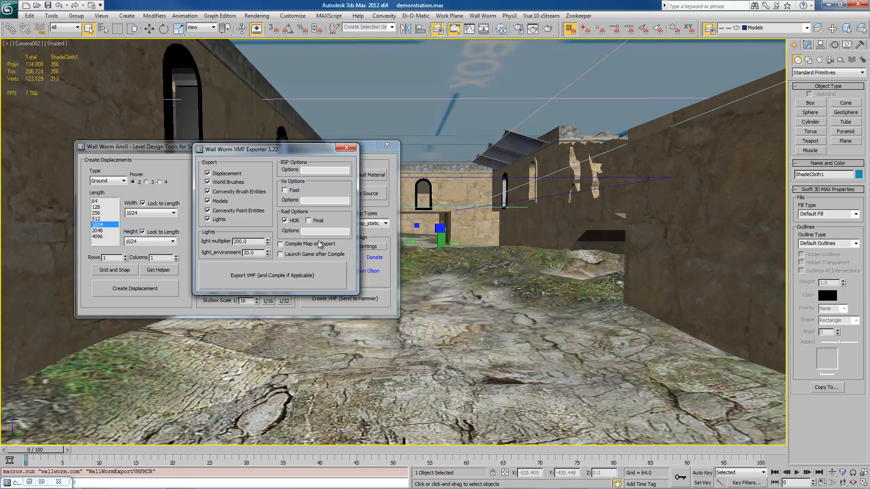
mouse_move(319, 247)
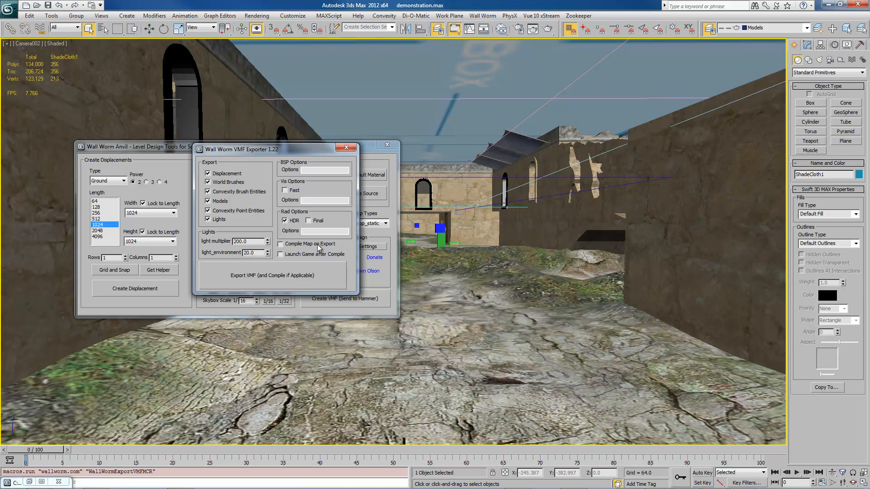
mouse_move(319, 261)
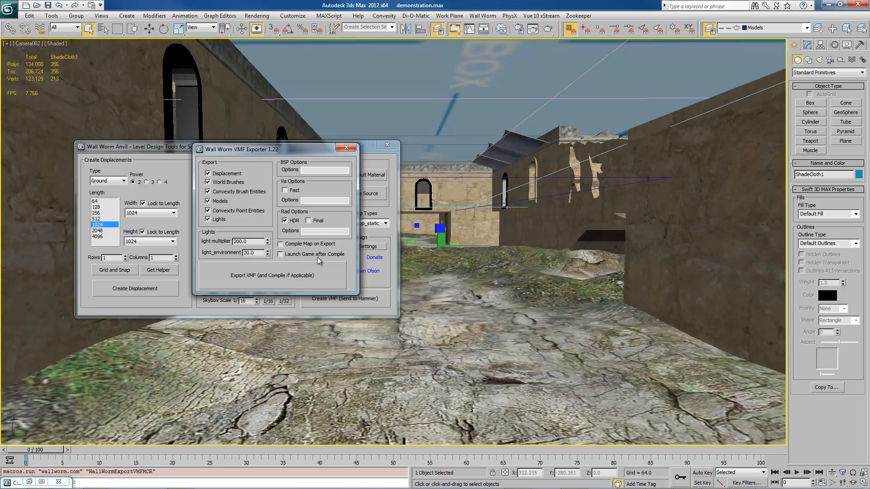
mouse_move(297, 178)
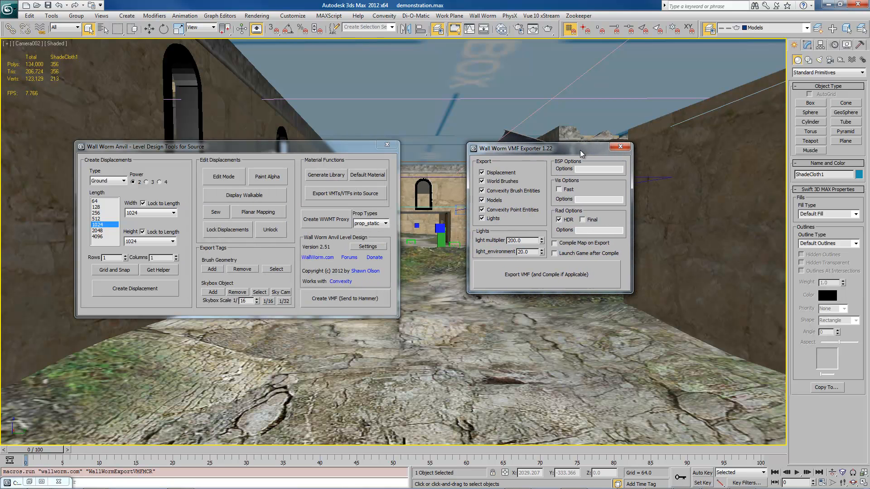
mouse_move(586, 257)
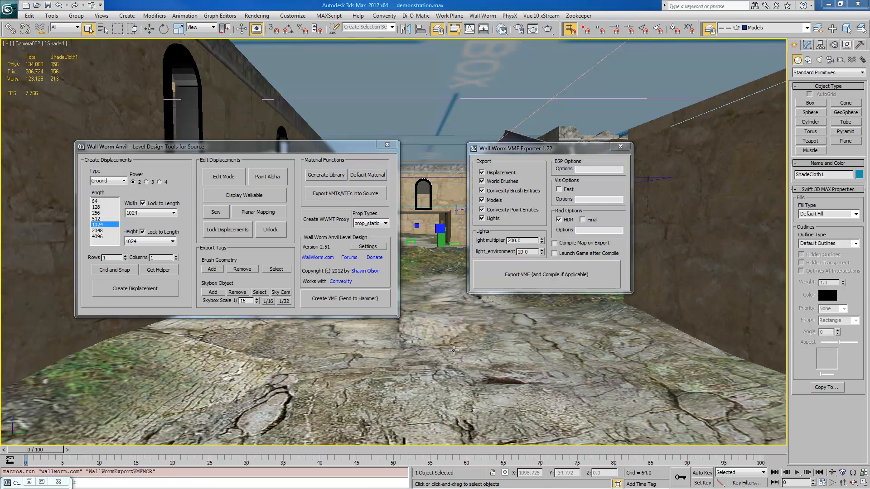
mouse_move(490, 263)
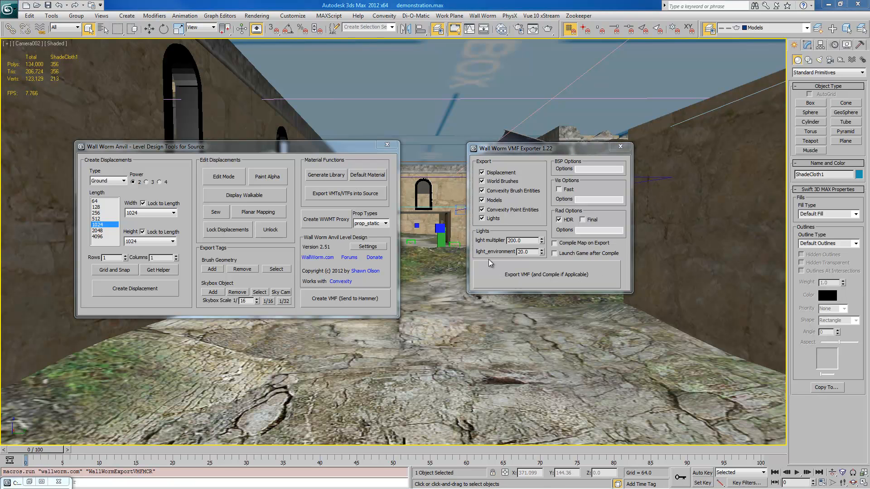
mouse_move(644, 272)
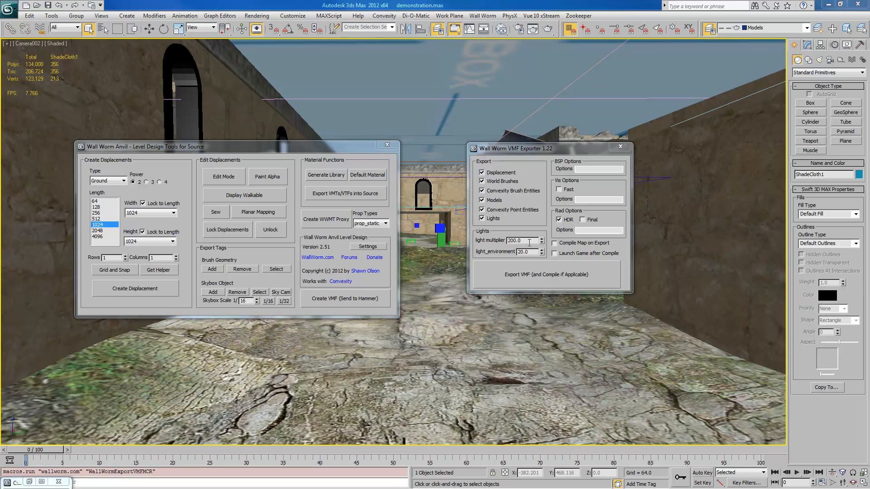
triple_click(514, 240)
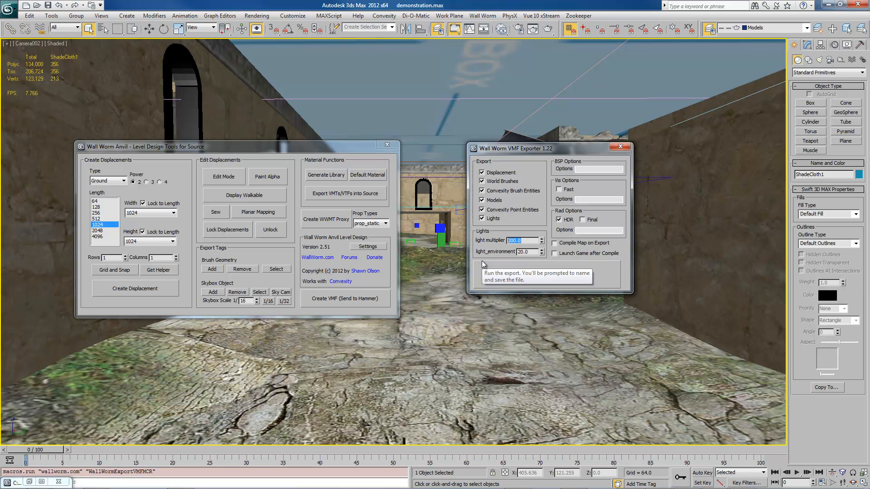
mouse_move(509, 251)
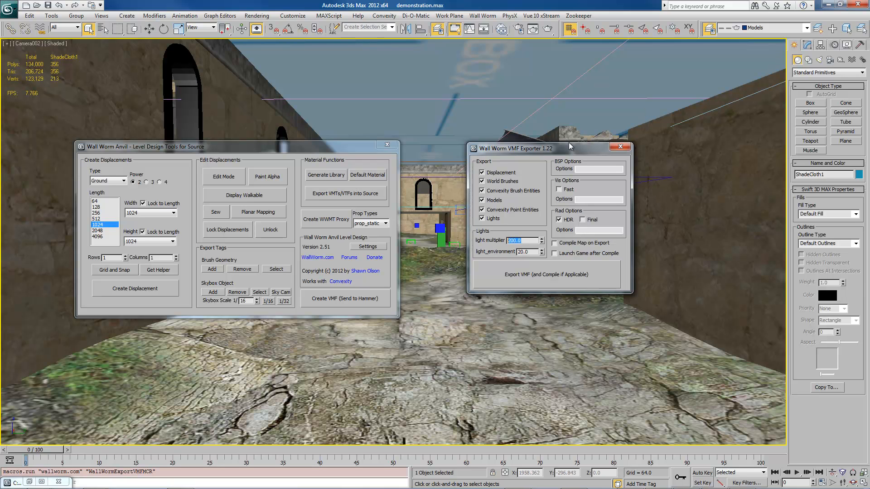
left_click_drag(522, 149, 439, 169)
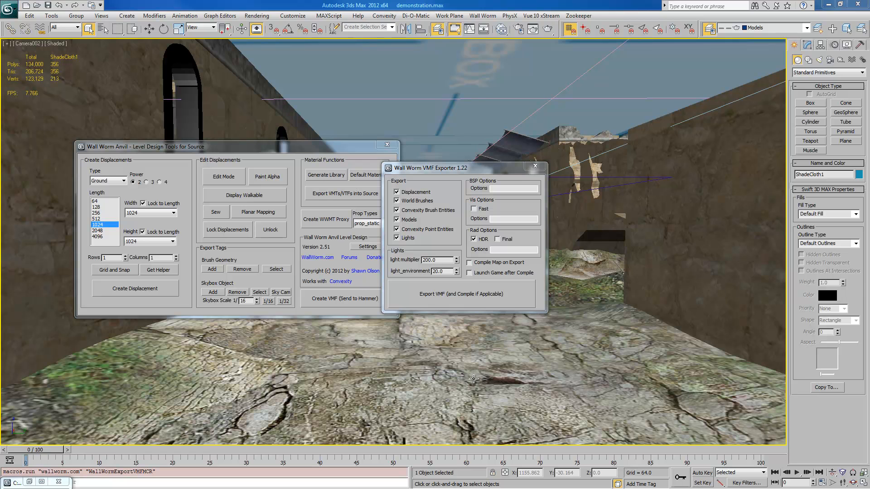
mouse_move(433, 302)
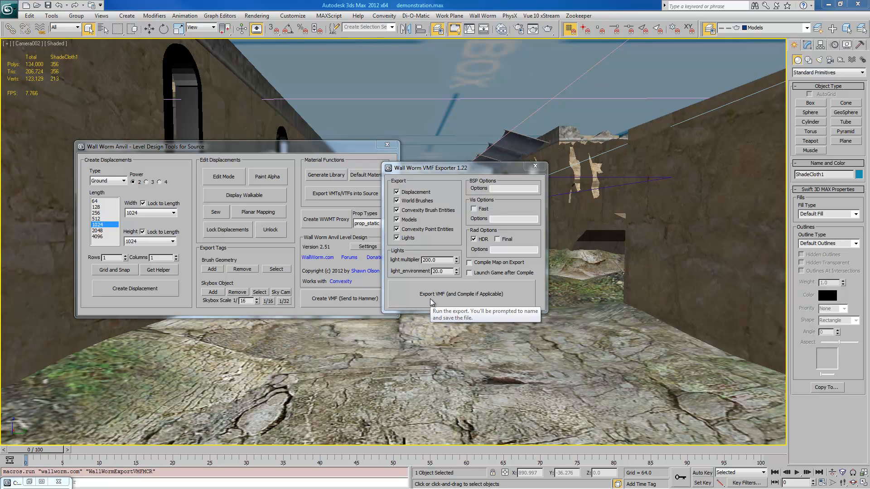
mouse_move(326, 175)
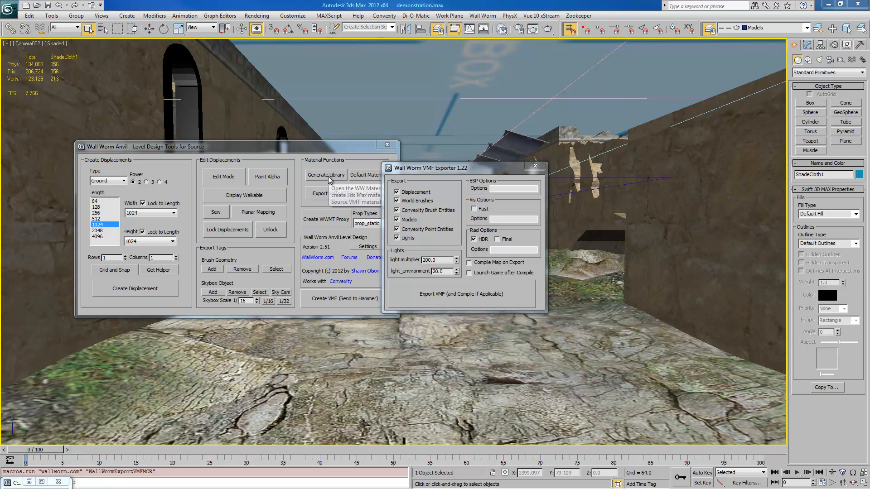
left_click(326, 175)
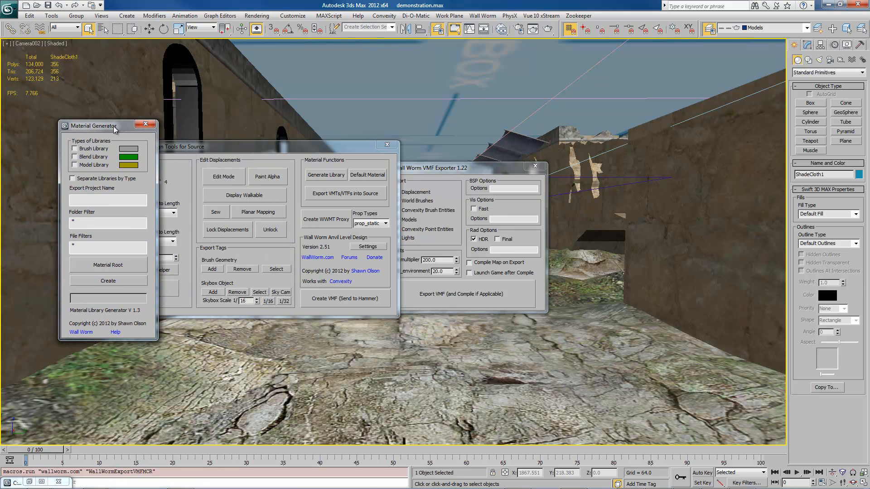
mouse_move(153, 126)
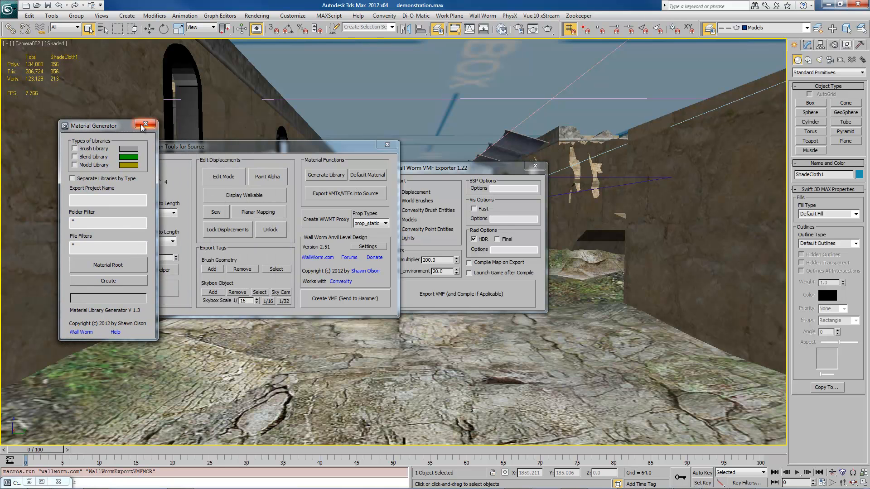
mouse_move(146, 124)
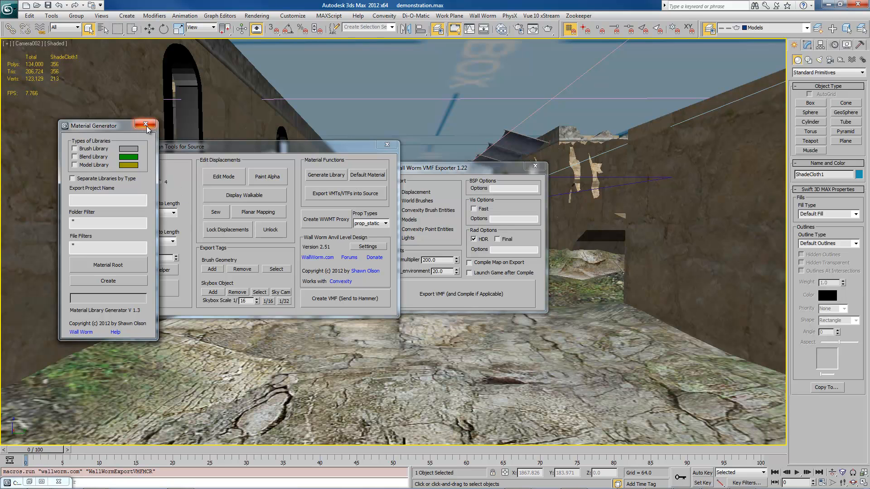
left_click(146, 125)
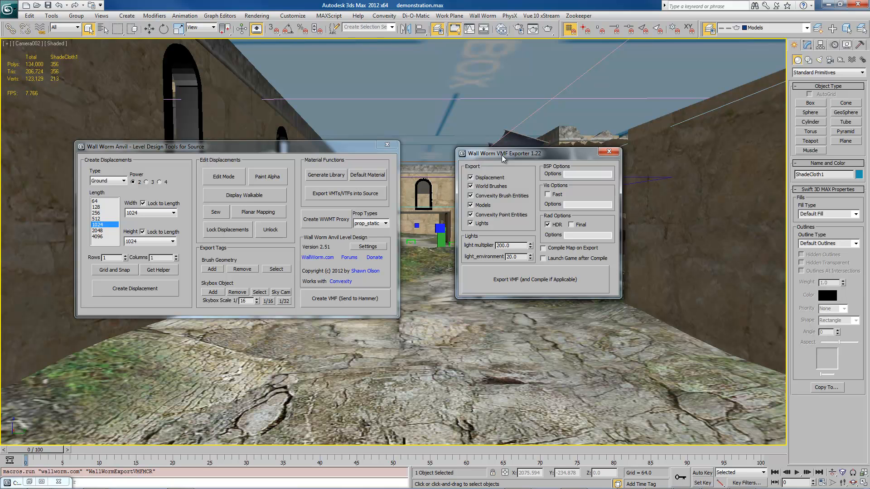
mouse_move(526, 164)
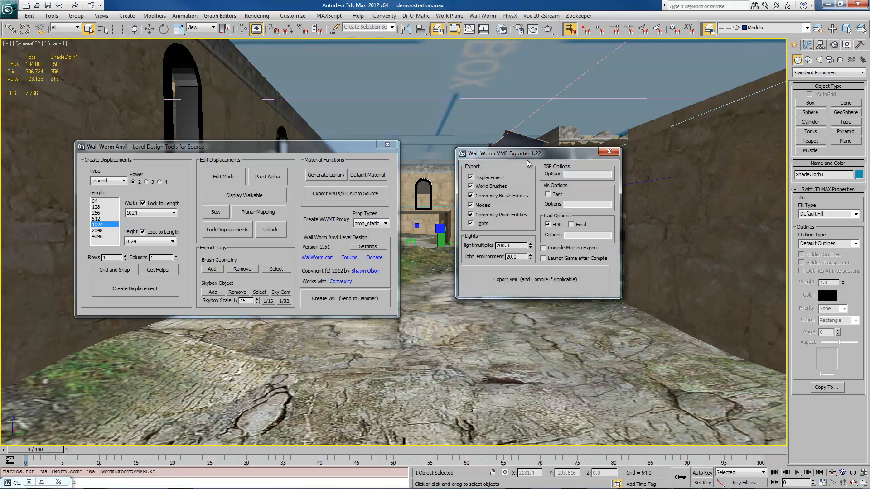
mouse_move(542, 159)
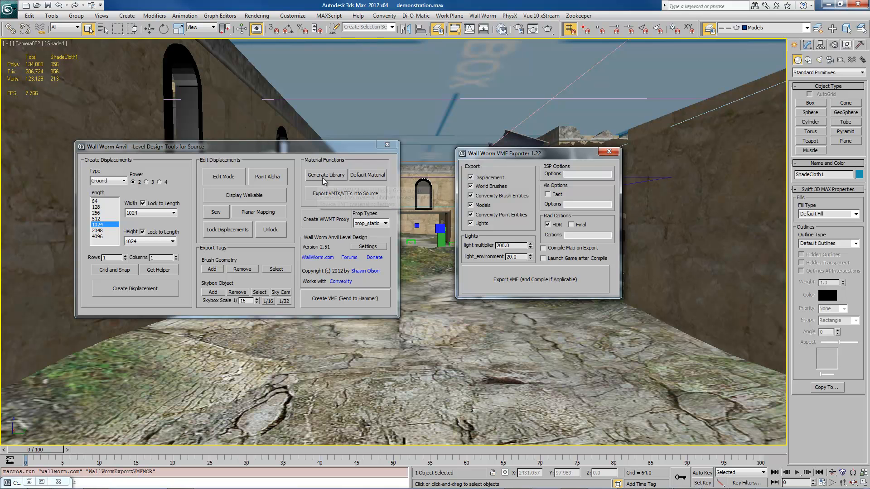
left_click(326, 175)
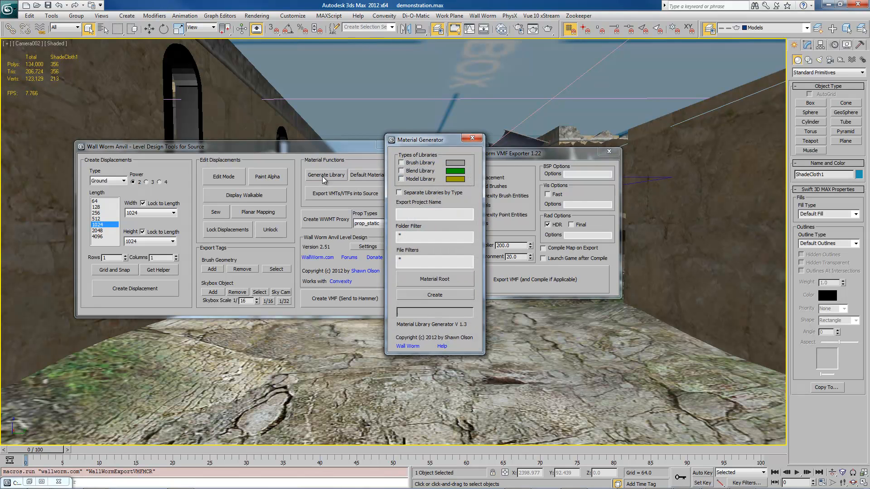
mouse_move(467, 332)
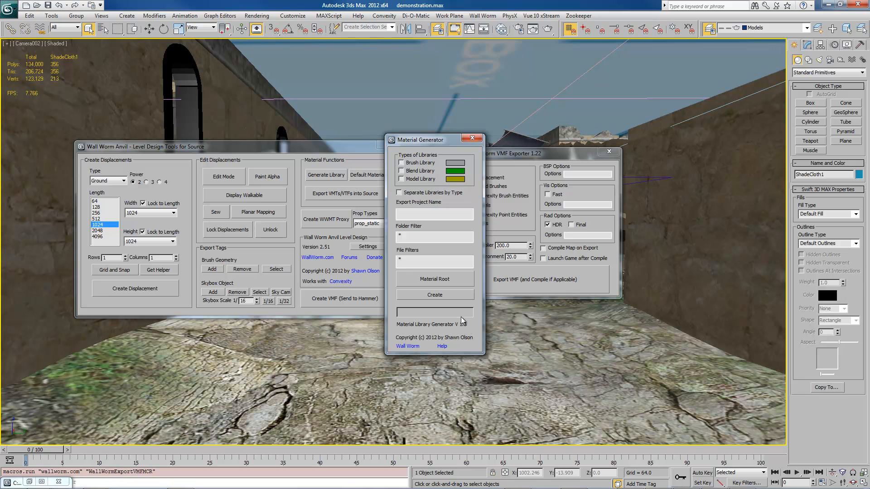
left_click(472, 138)
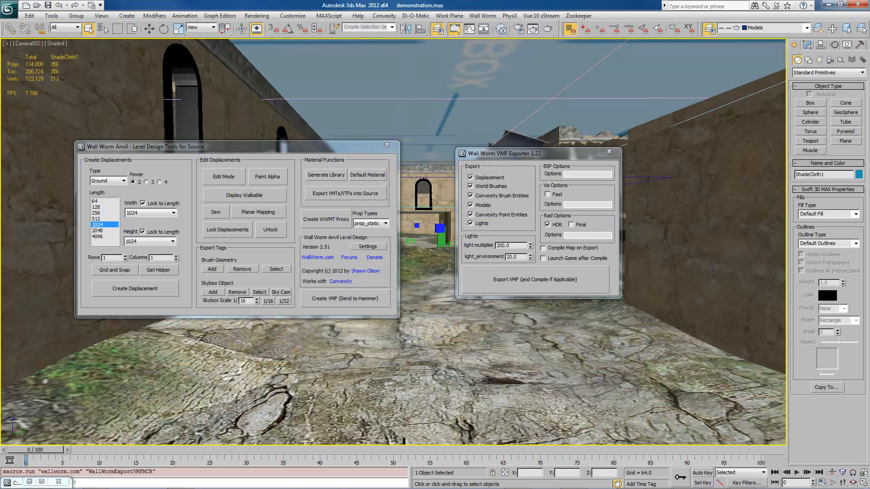